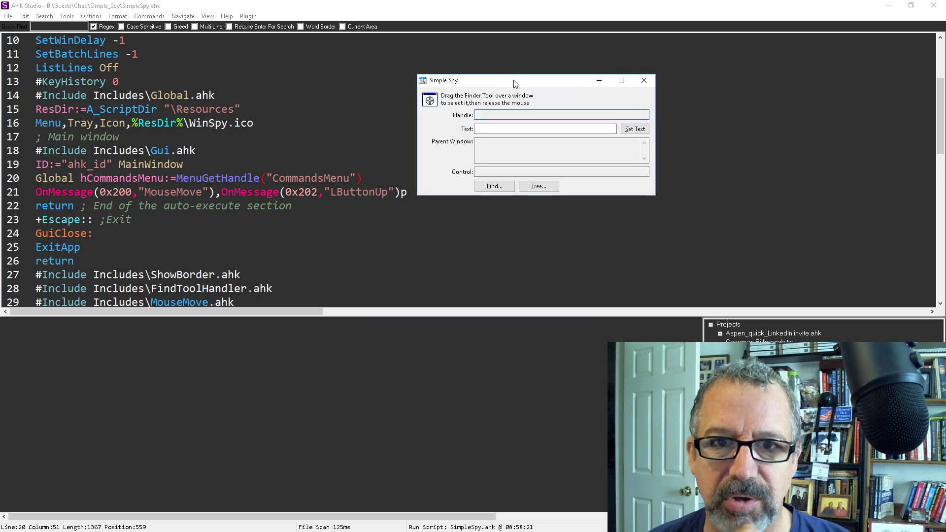
# Bring the Simple Spy window into focus beside AHK Studio.
pyautogui.click(543, 115)
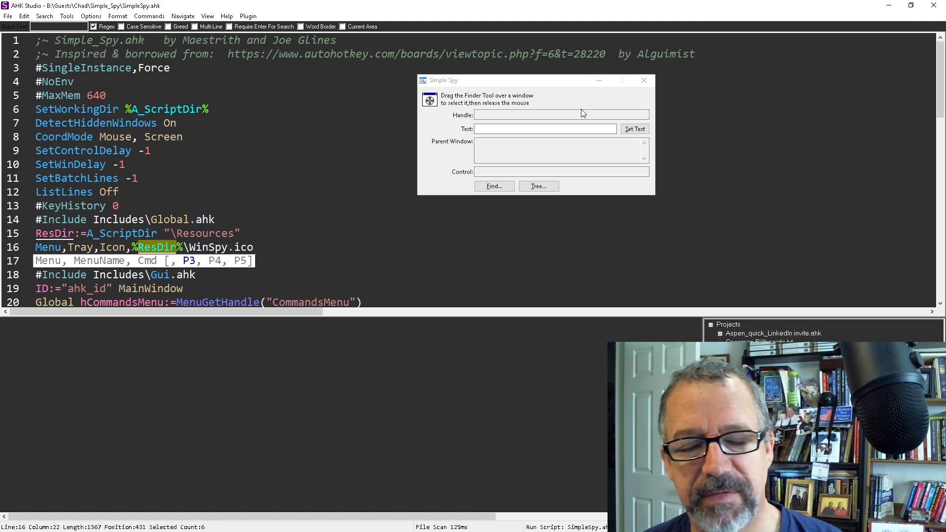
pyautogui.moveTo(531, 182)
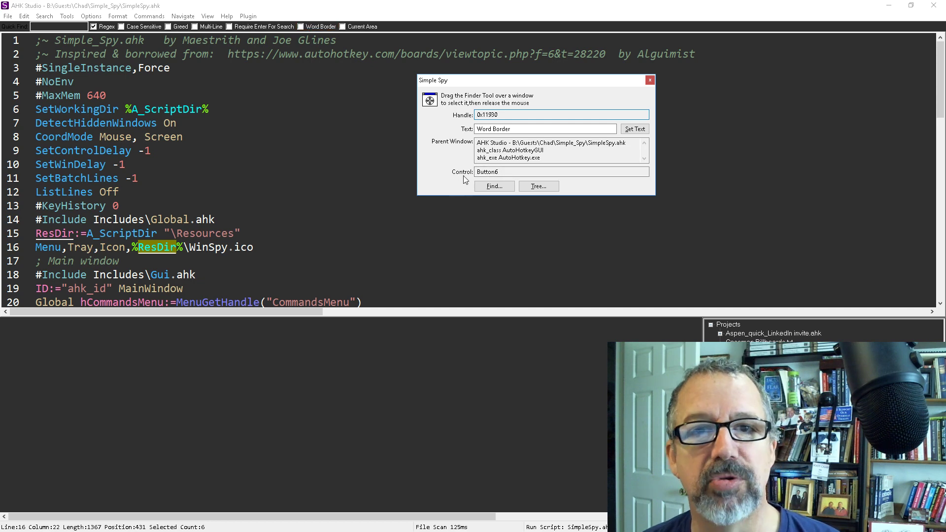
# Replace the spy's captured text 'Word Border' with 'Joe'.
pyautogui.click(561, 171)
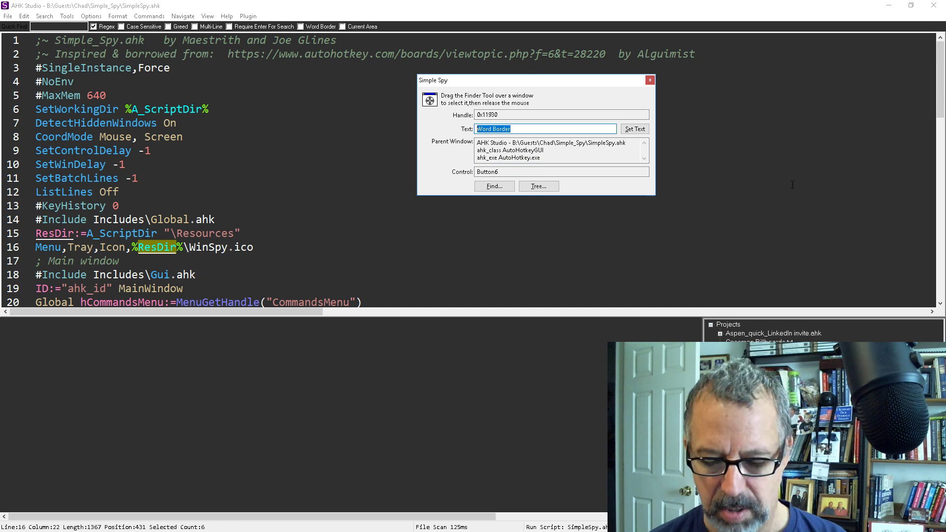
pyautogui.write('Joe')
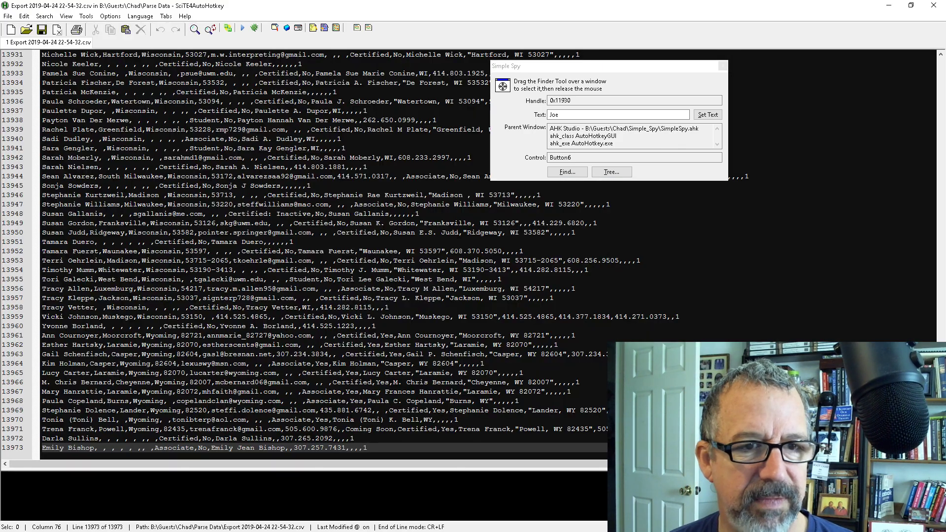
pyautogui.click(11, 28)
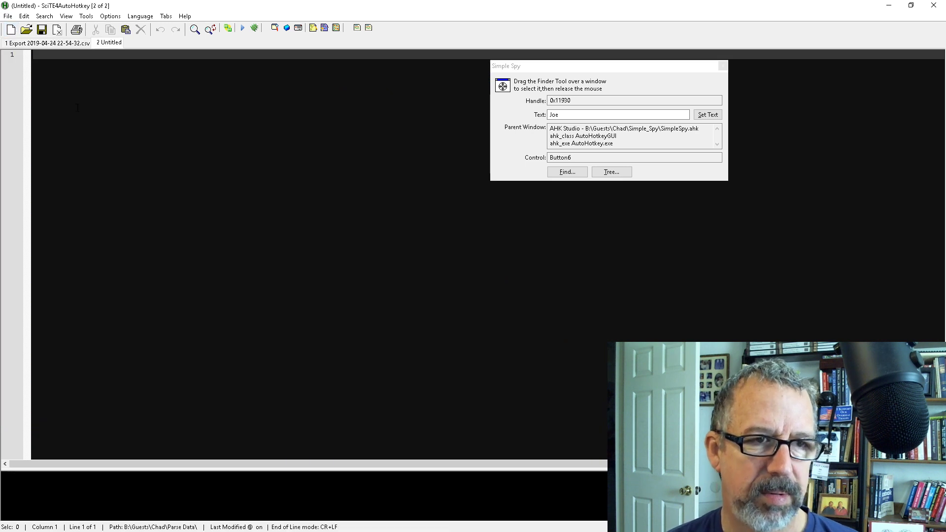
pyautogui.write('Joe glines')
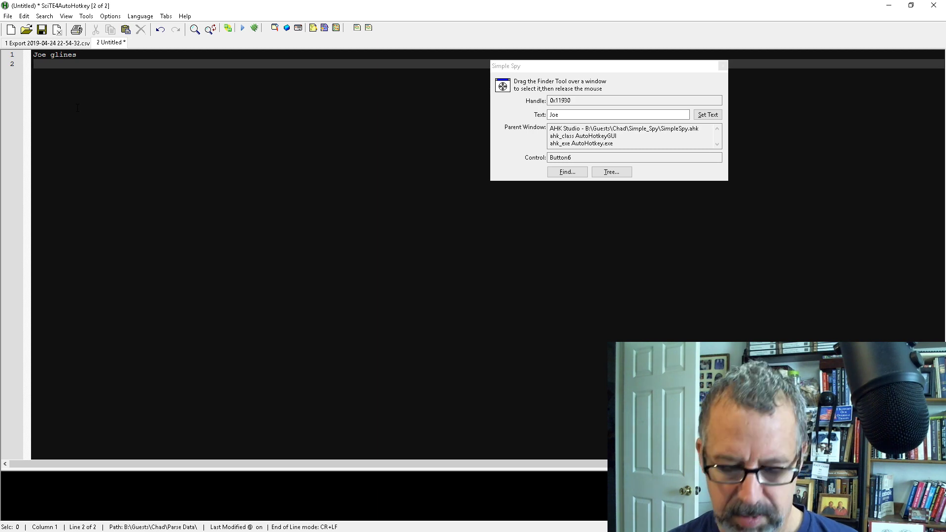
pyautogui.write('9167 Riding Heights Ave.')
pyautogui.write('Las Vegas, NV  89147')
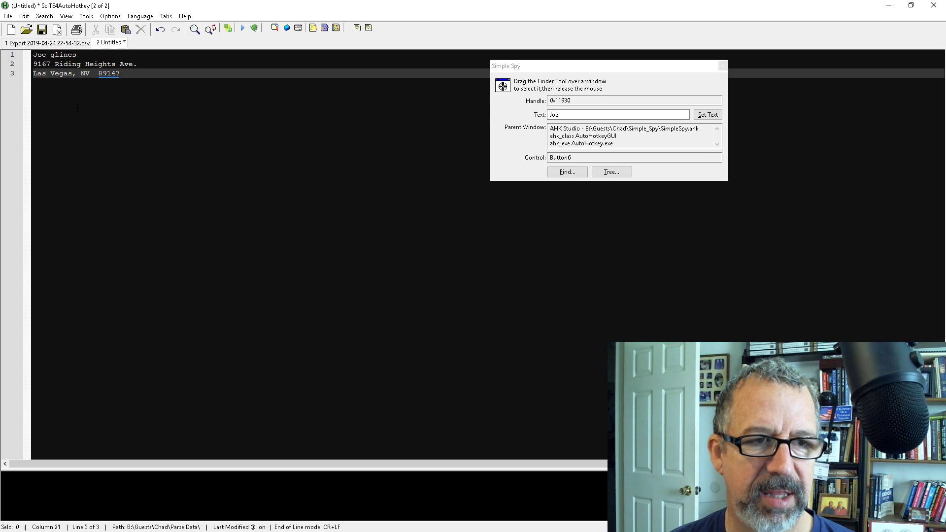
pyautogui.write('Name:')
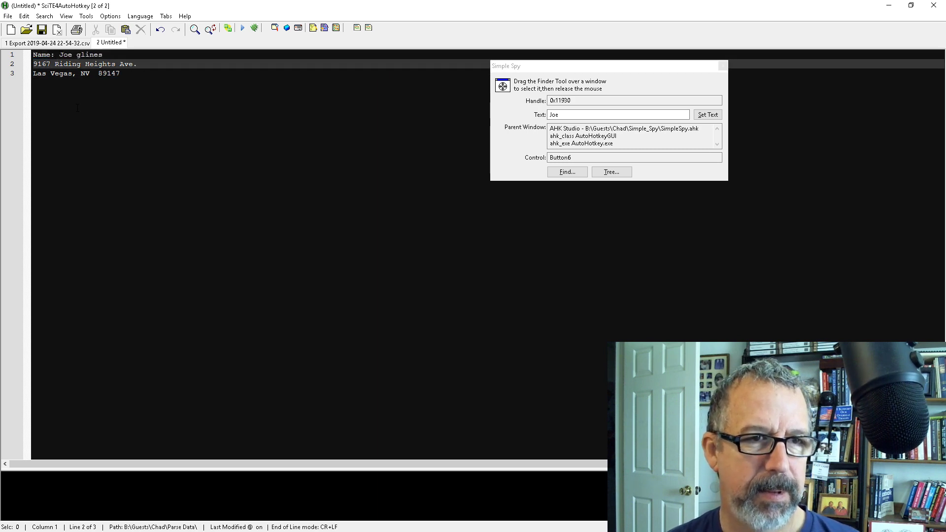
# Add Address, City, Ph and Traing labels to the record, then select all.
pyautogui.write('Address:')
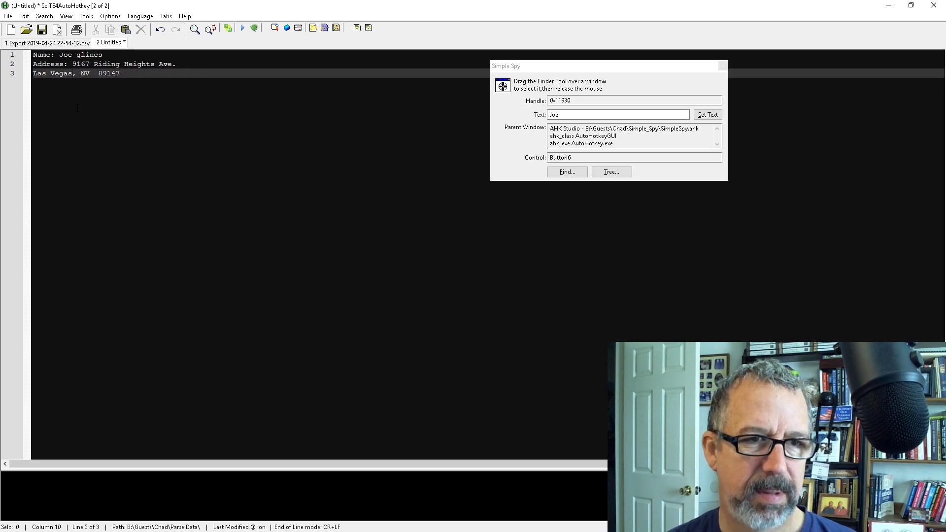
pyautogui.write('City State:')
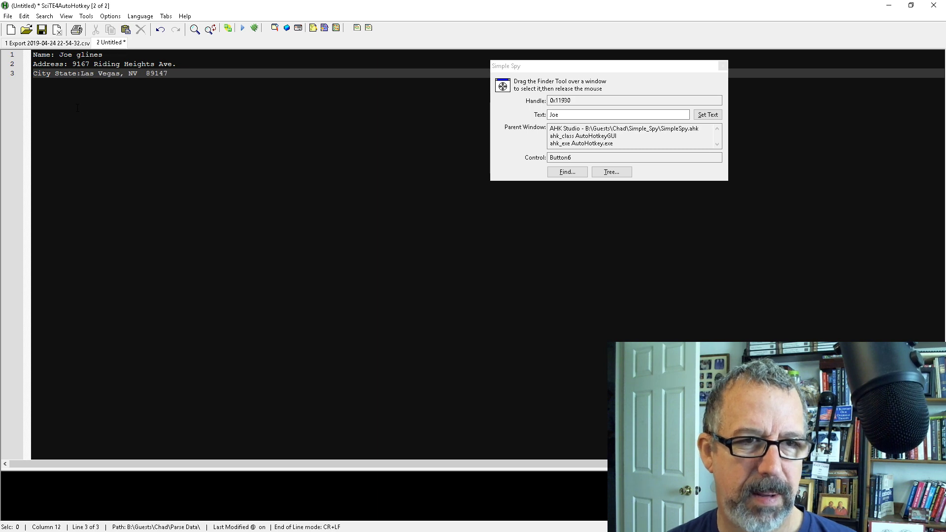
pyautogui.write('Phone: 3423342')
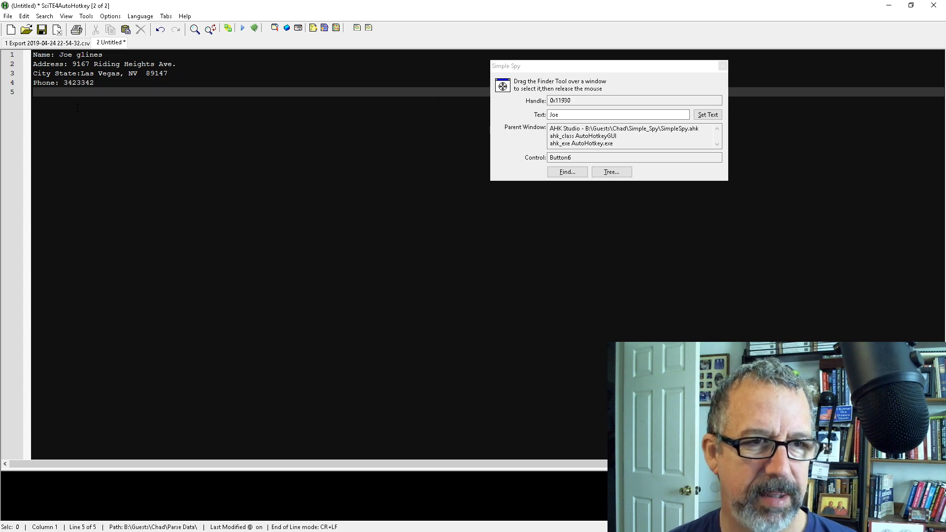
pyautogui.write('Traing: jfdsjlflj')
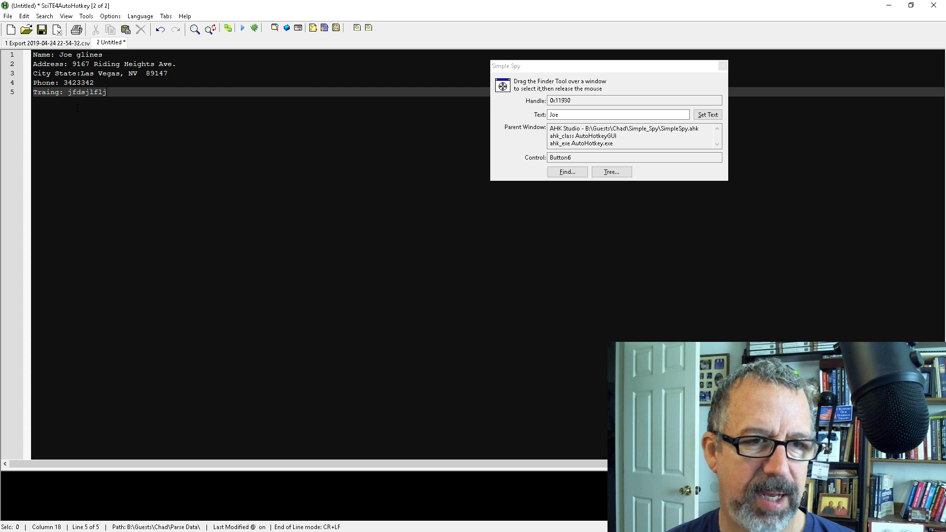
pyautogui.press('ctrl+a')
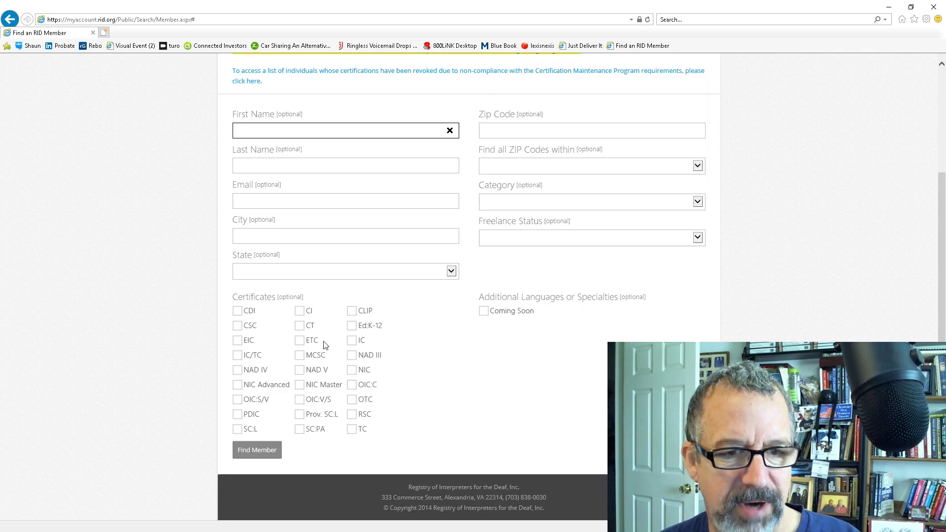
# Tick the CDI and CSC certificate boxes on the member search form.
pyautogui.click(237, 309)
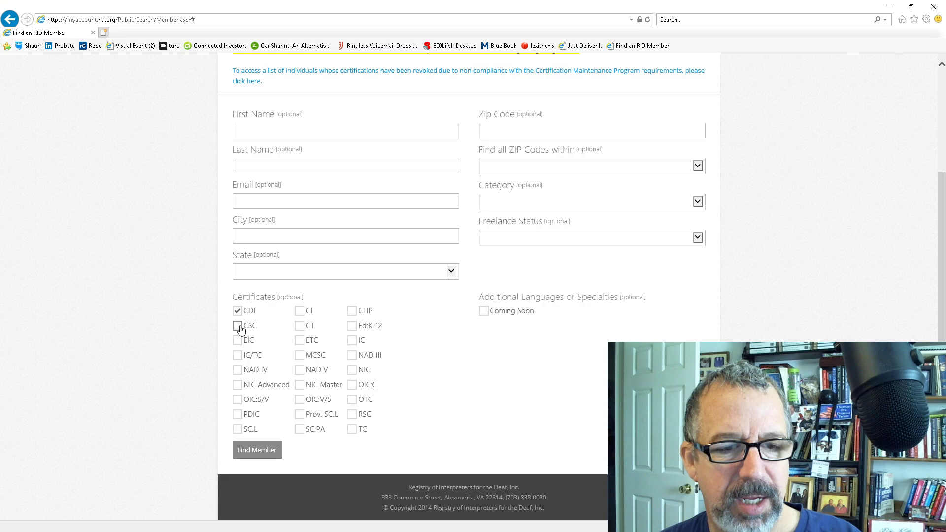
pyautogui.click(237, 325)
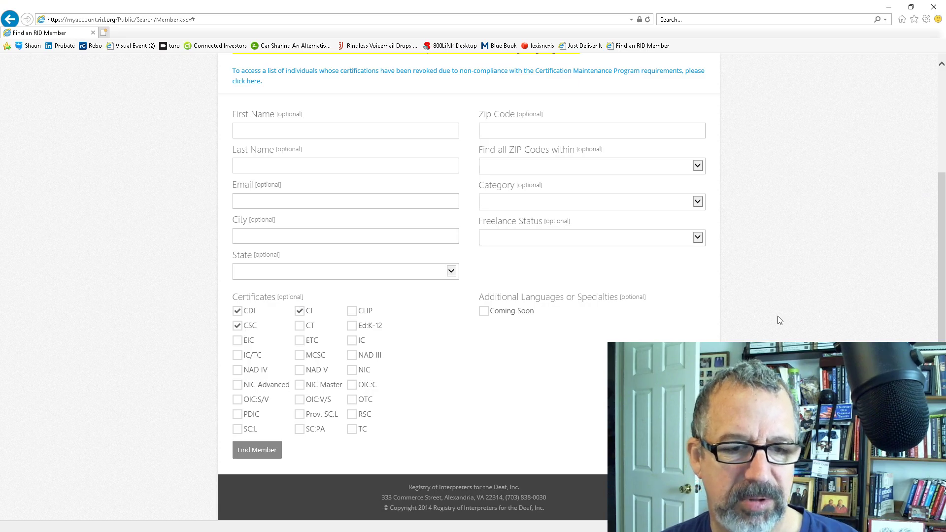
pyautogui.moveTo(258, 347)
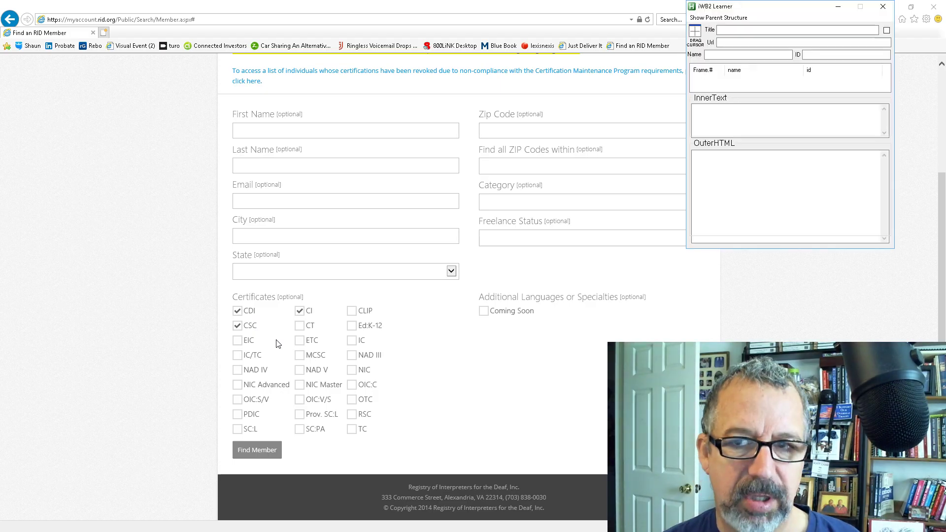
pyautogui.moveTo(696, 33)
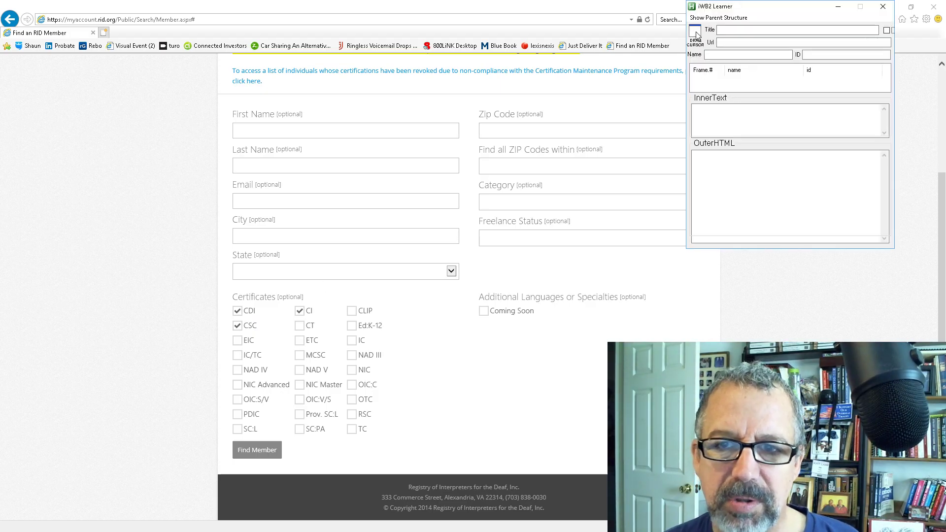
# Capture the CDI label's span element in iWB2 Learner and show its parent structure.
pyautogui.click(248, 311)
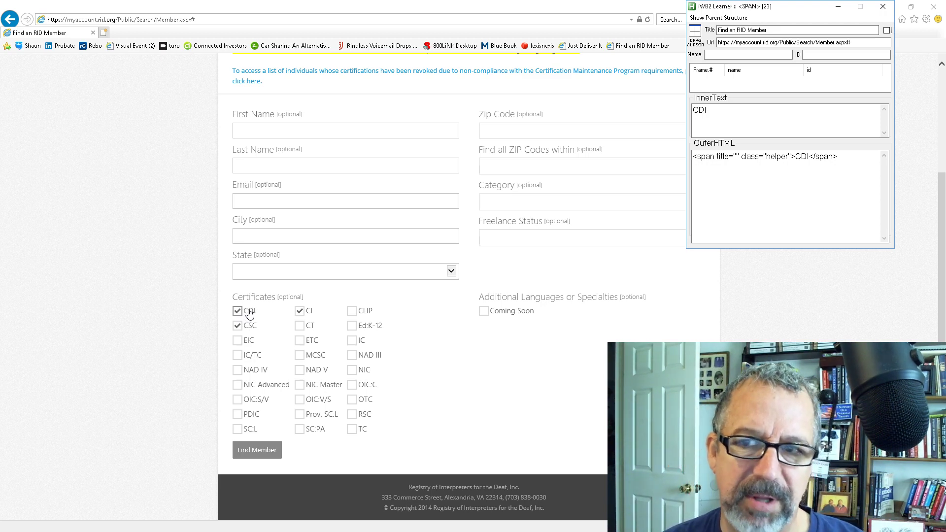
pyautogui.click(237, 310)
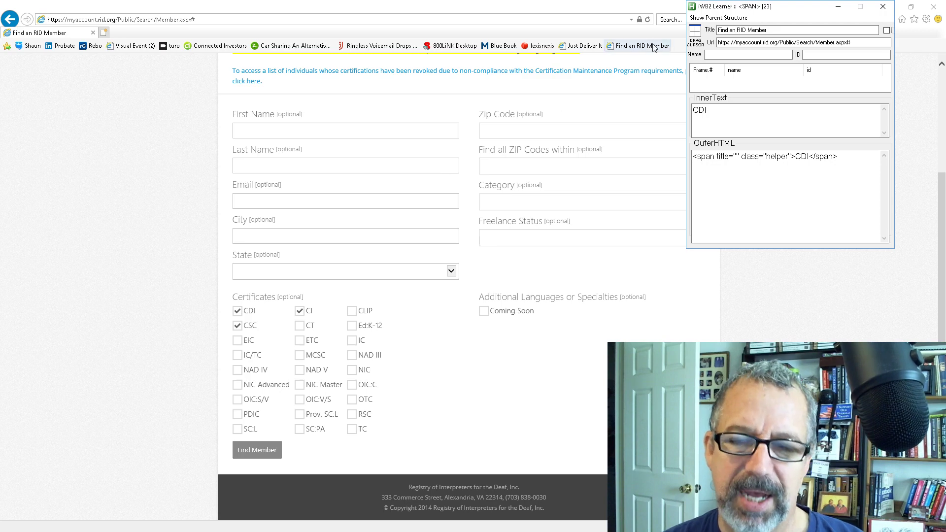
pyautogui.click(717, 18)
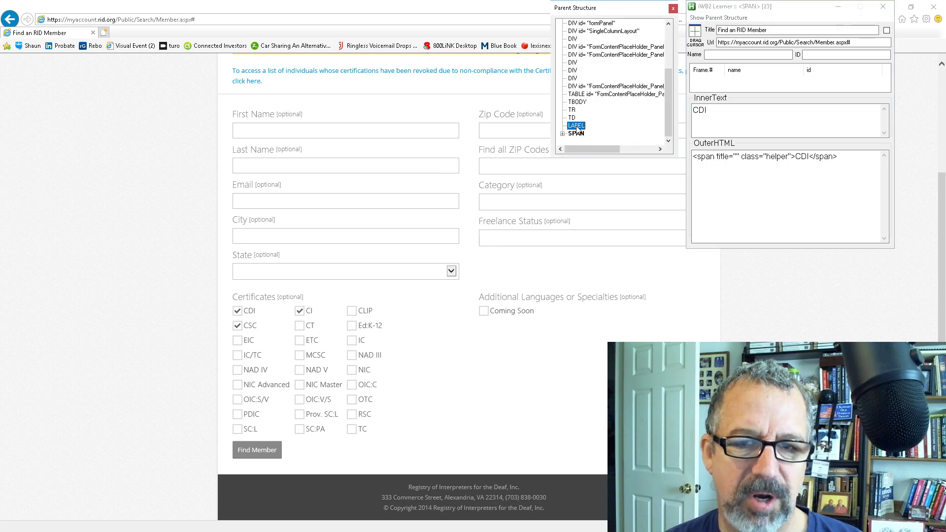
pyautogui.click(576, 134)
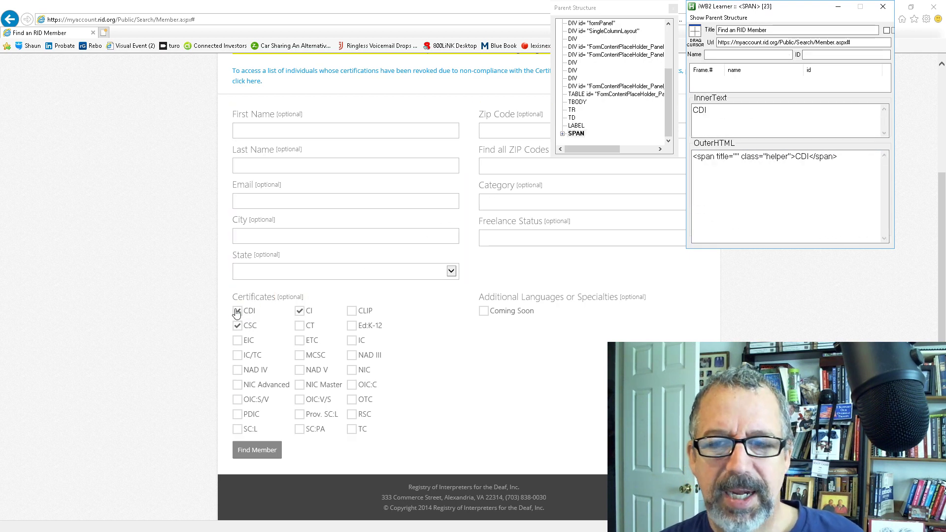
pyautogui.click(237, 310)
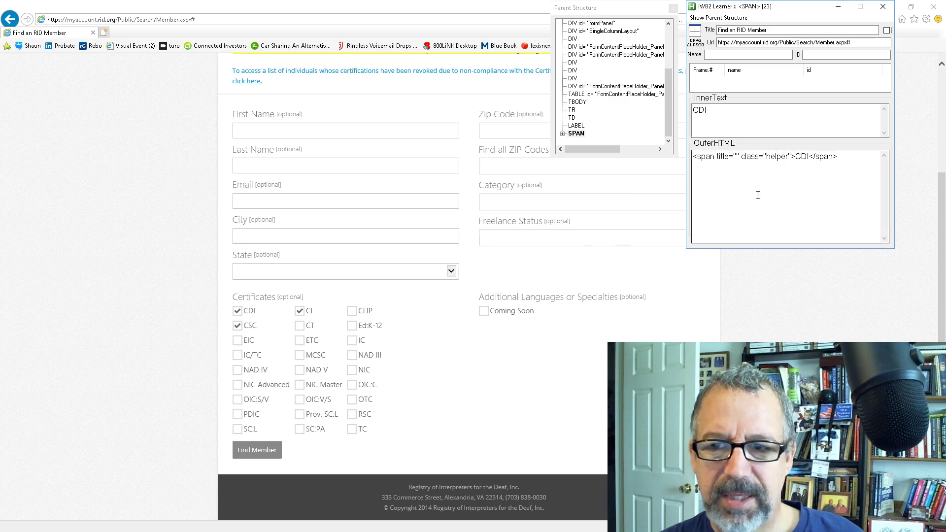
pyautogui.click(575, 125)
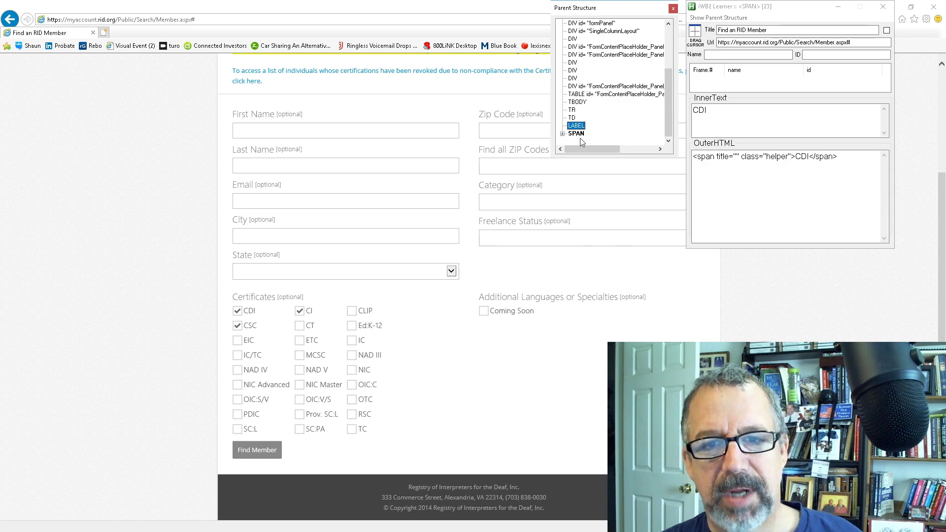
pyautogui.click(575, 133)
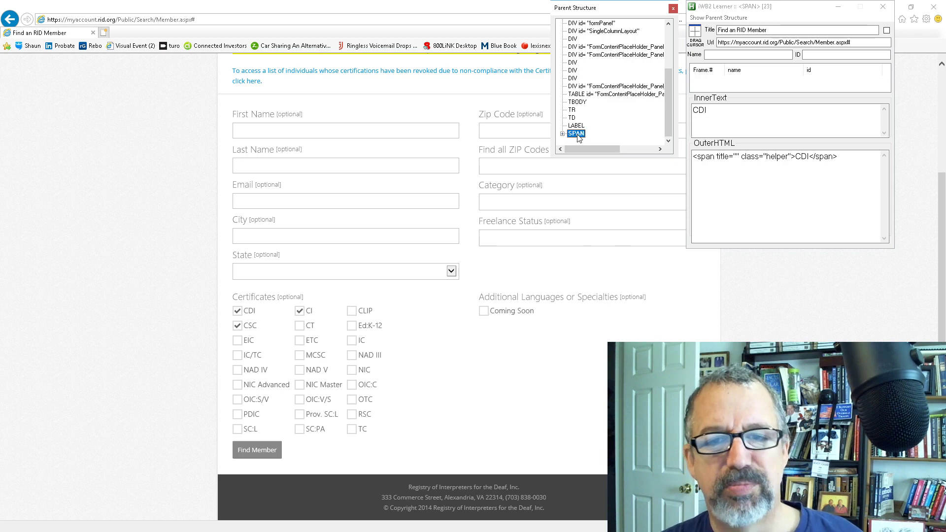